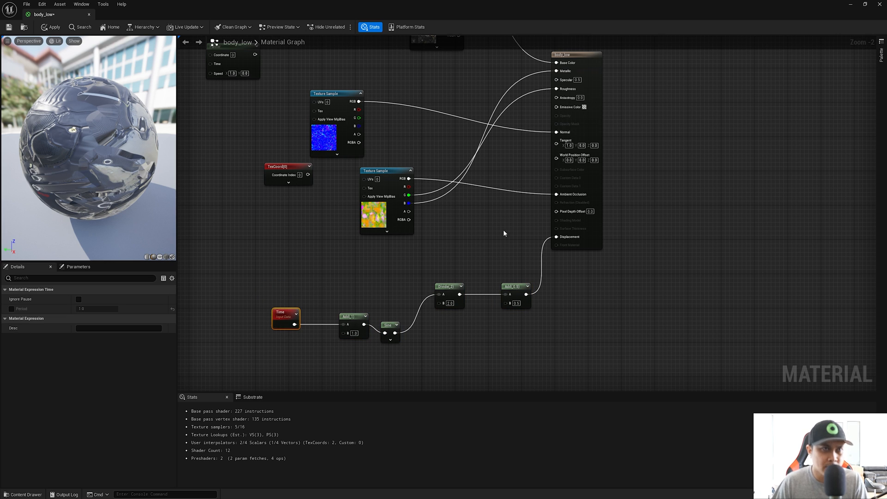
mouse_move(53, 26)
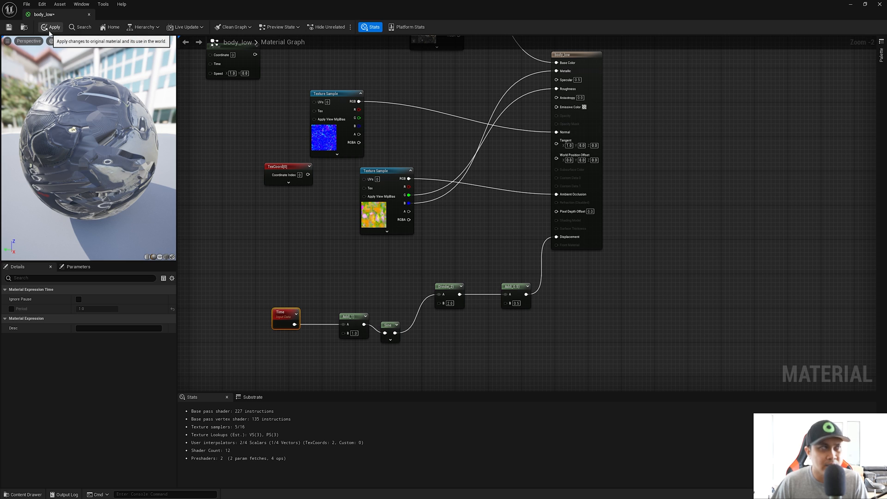
- Apply the body_low material's Time-driven displacement changes to the original material, then begin a console search for 'tess'
click(53, 27)
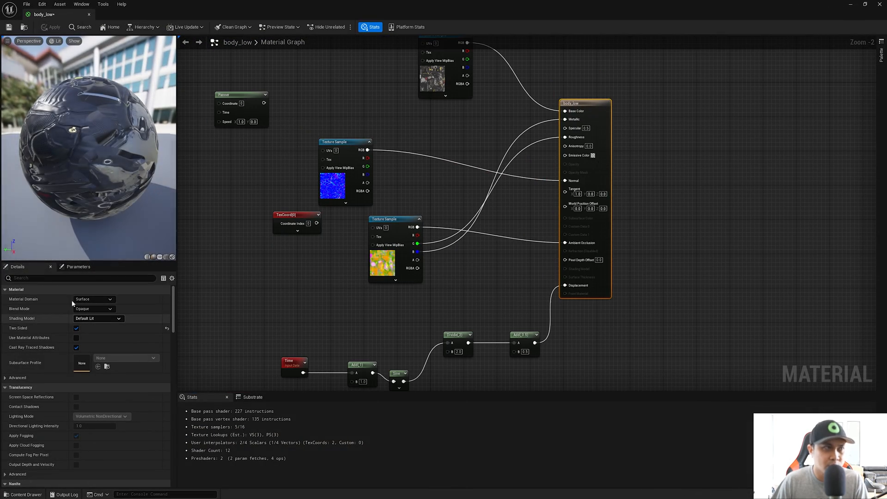
text(tess)
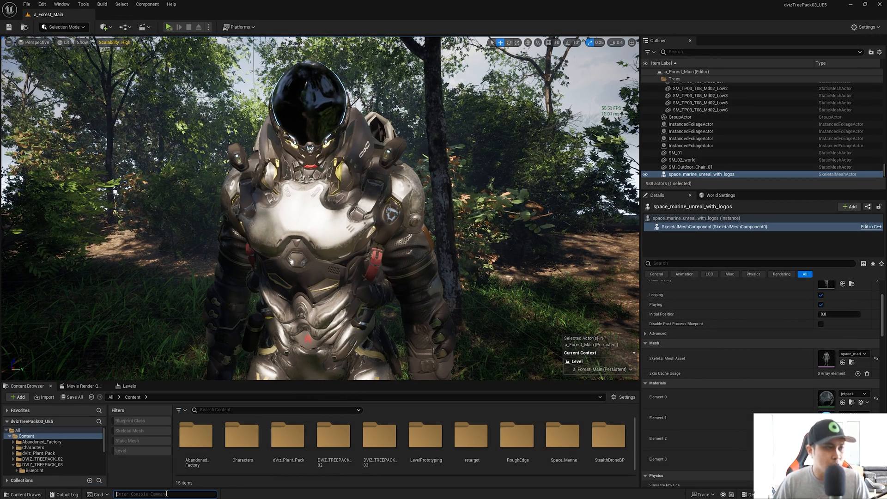
- Run the r.Nanite.Tessellation console command so the marine's armor warps, then deselect the actor
text(tessellation)
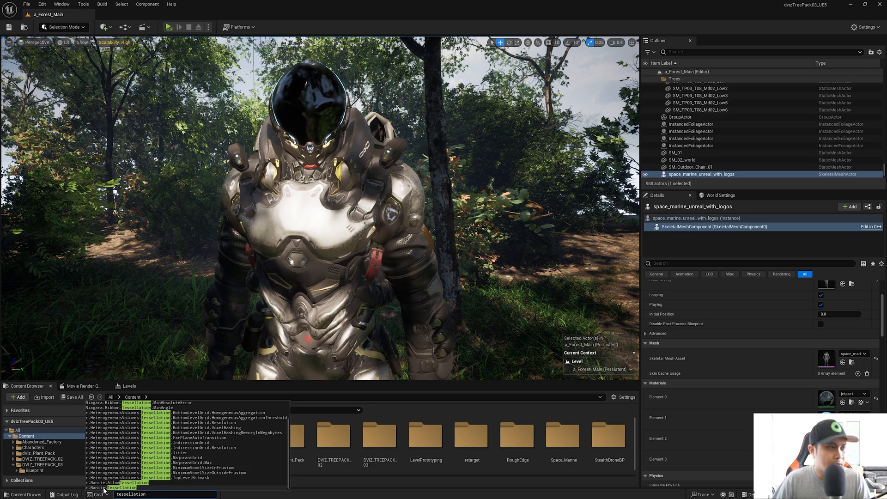
text(r.Nanite.Tessellation)
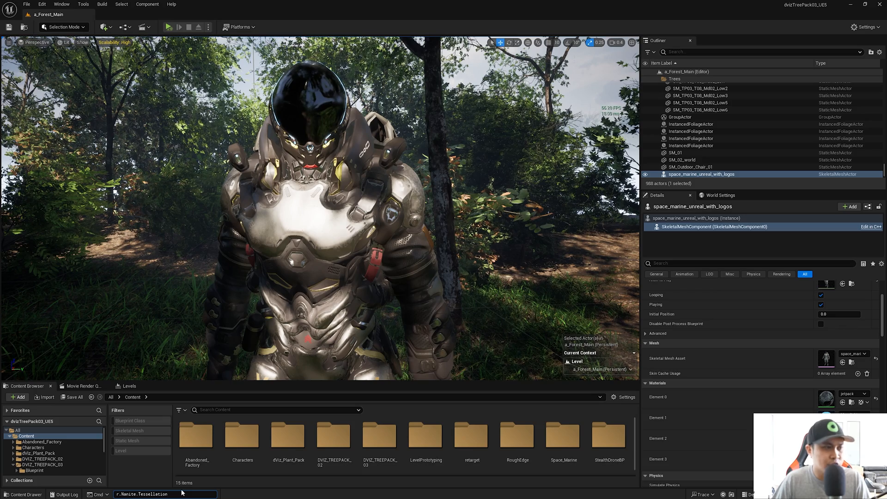
key(enter)
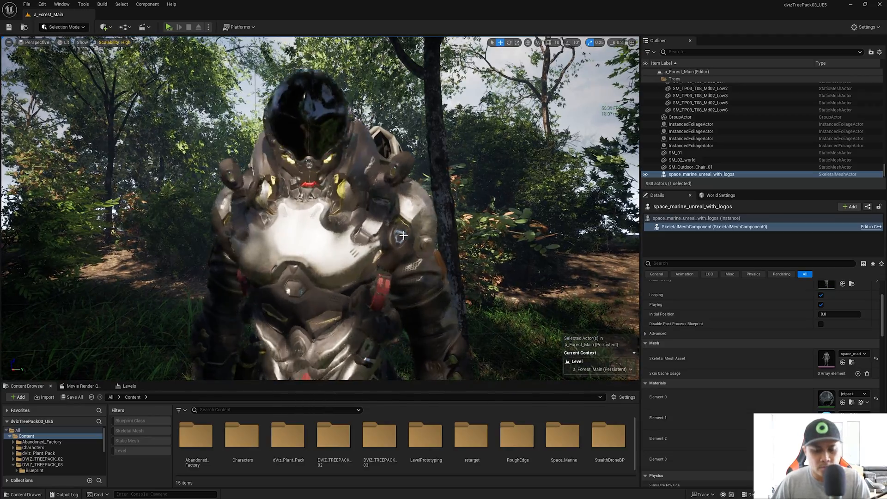
key(F11)
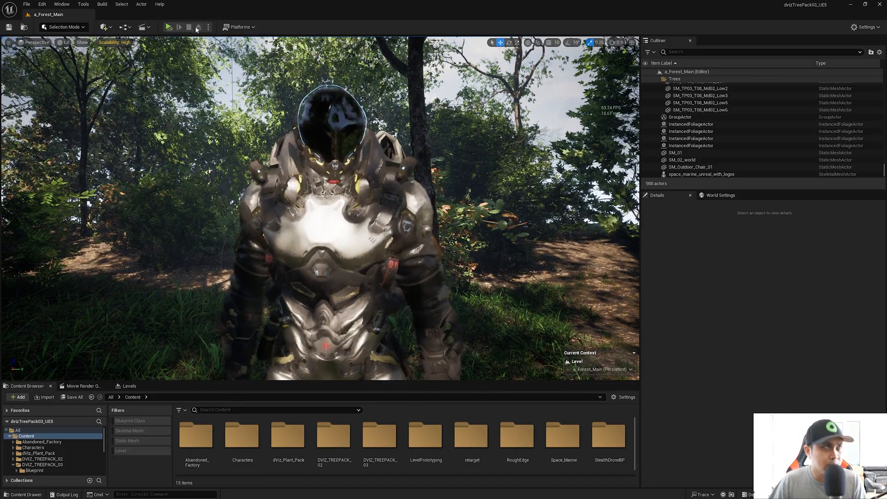
- Maximize the forest level viewport to full screen to view the displaced space marine
click(168, 27)
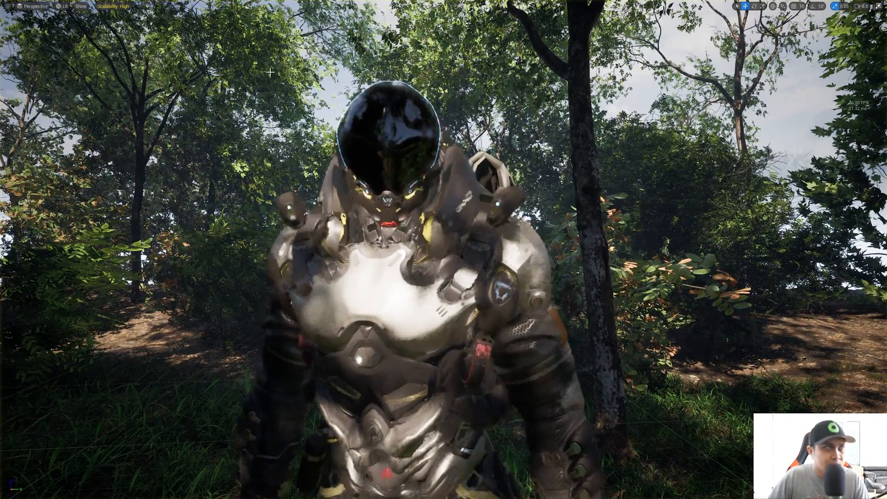
click(65, 6)
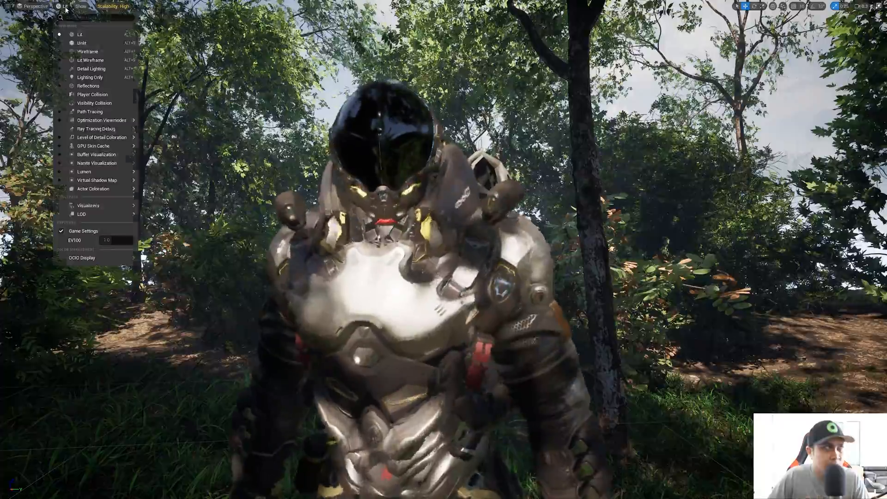
click(64, 7)
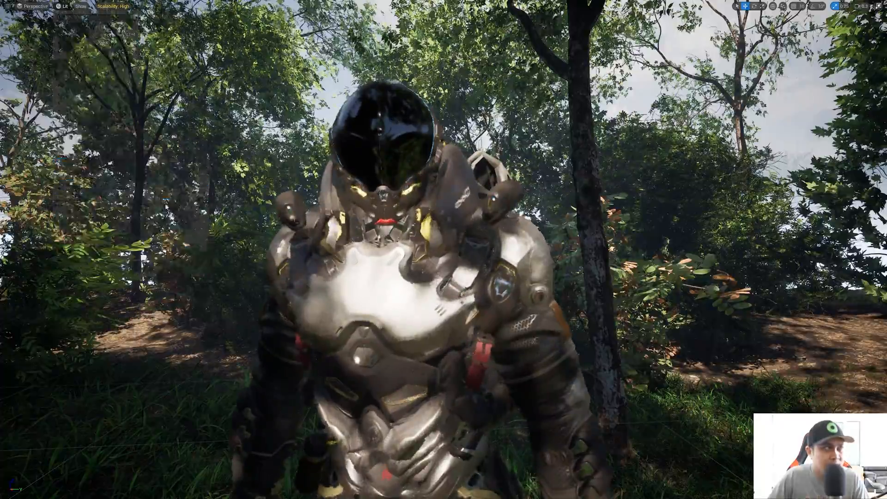
click(56, 6)
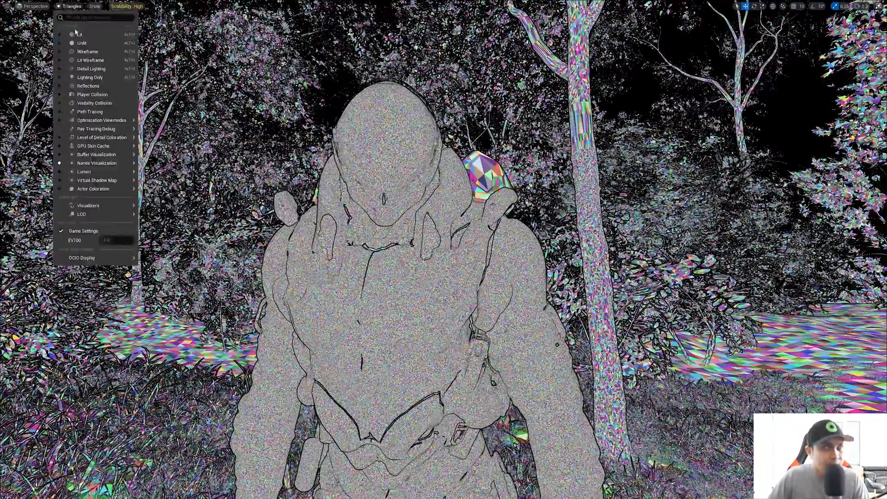
click(82, 42)
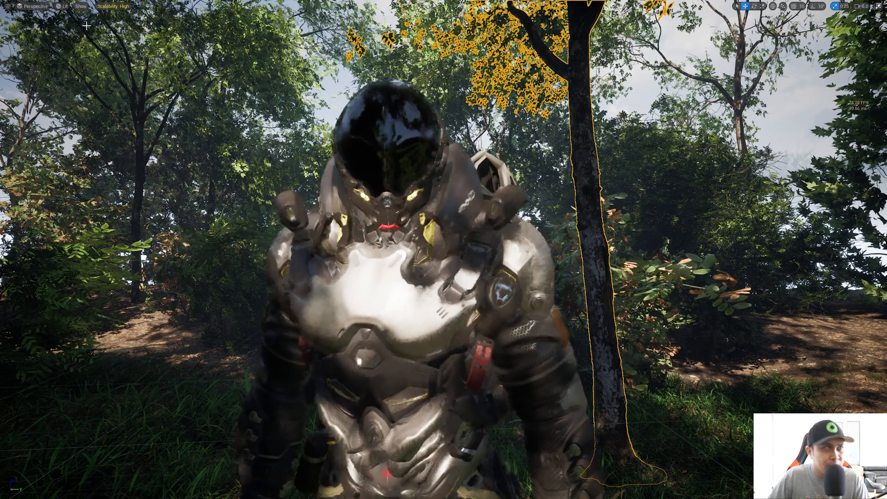